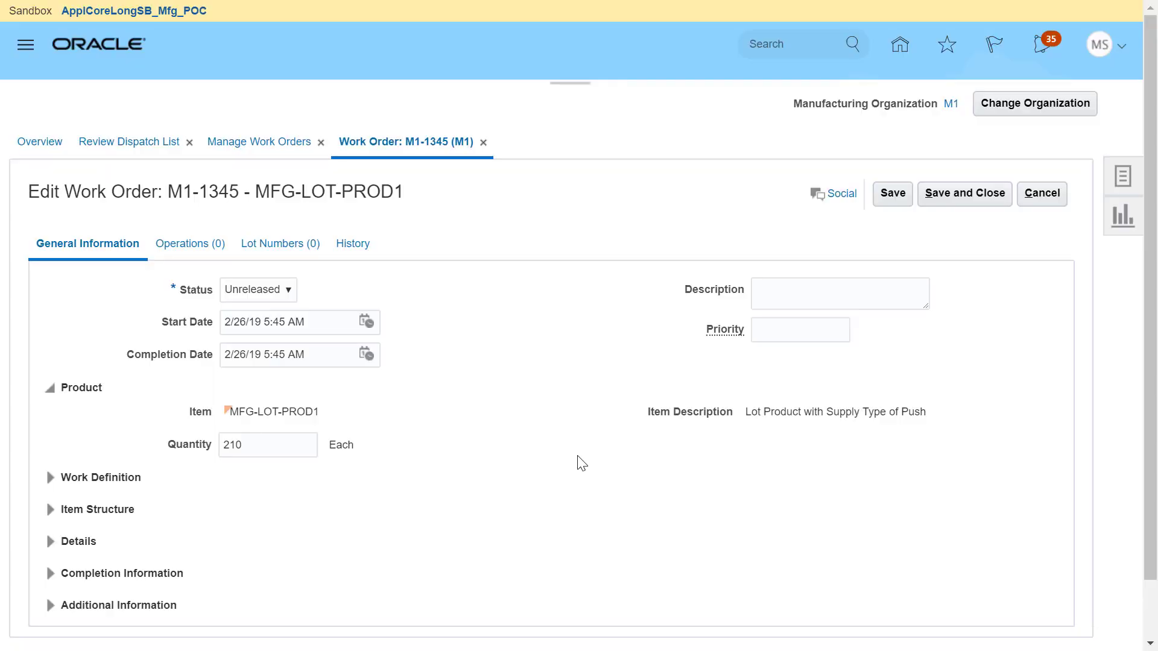
mouse_move(579, 460)
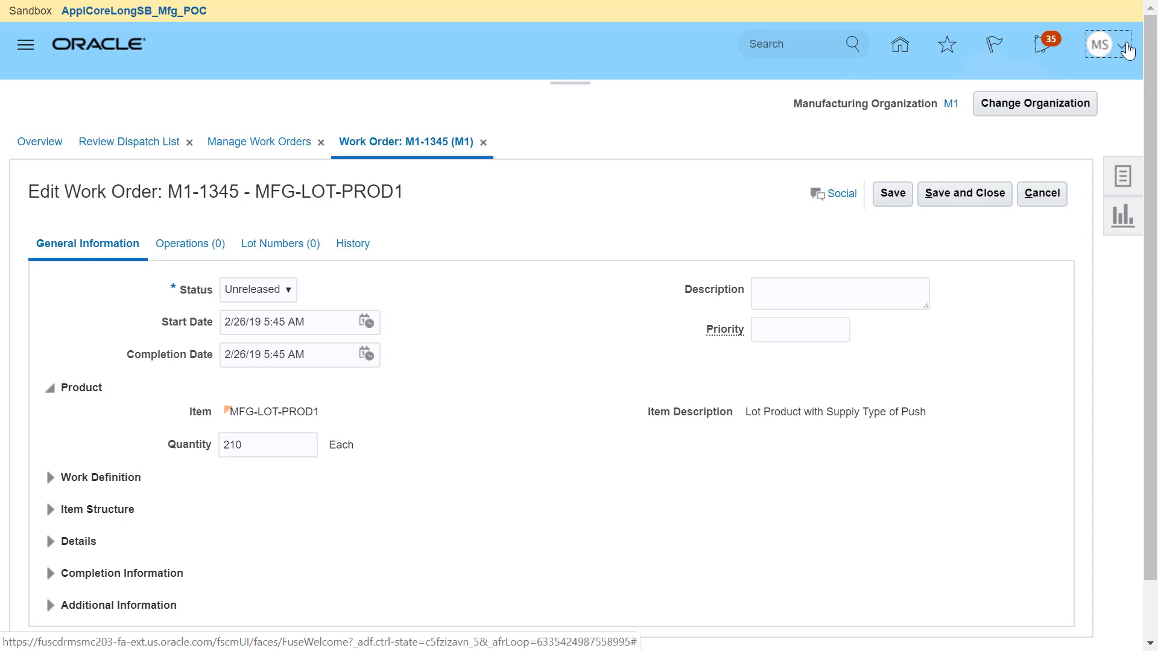
Enter Page Composer on the Edit Work Order M1-1345 page at the Site layer.
left_click(1125, 44)
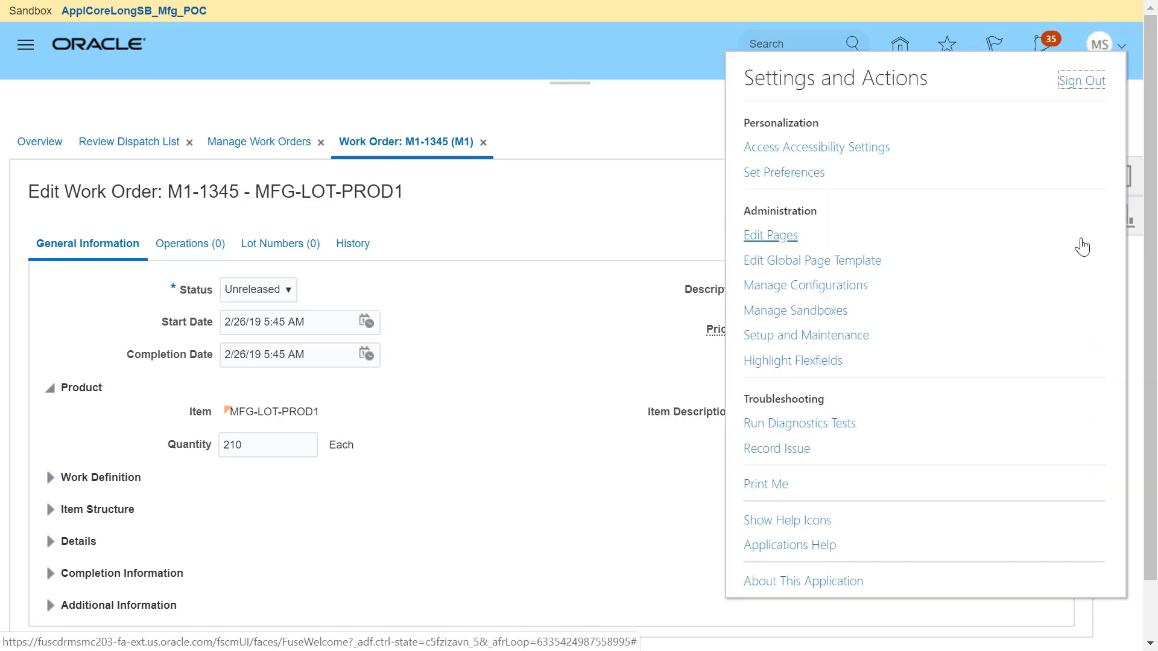
mouse_move(795, 310)
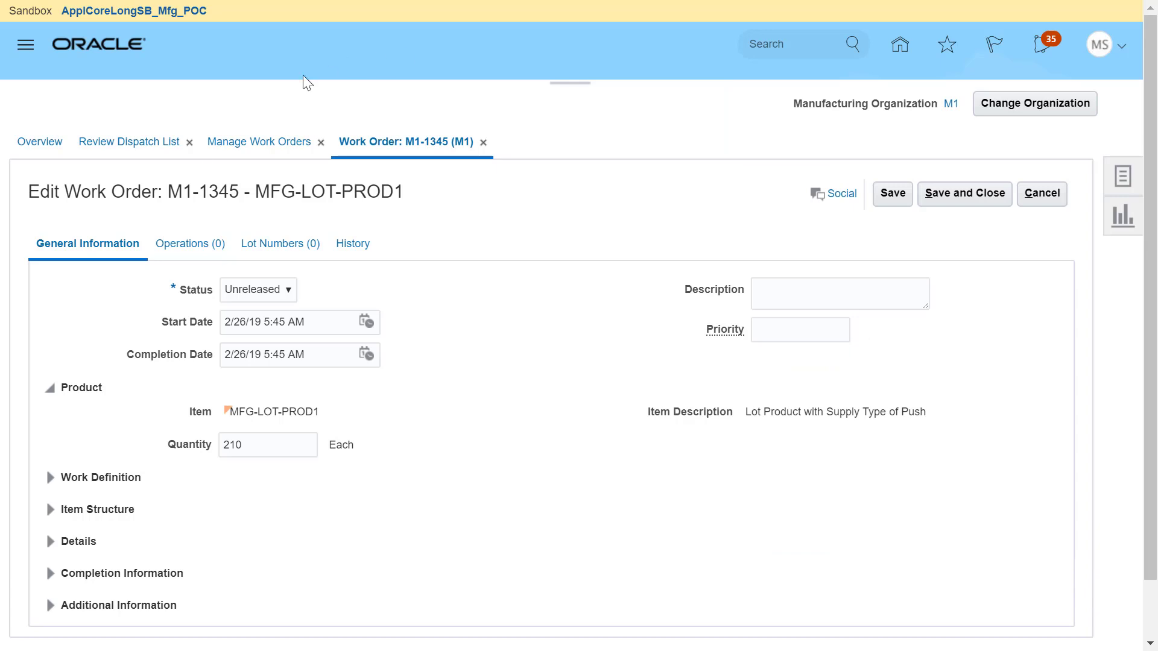
mouse_move(86, 348)
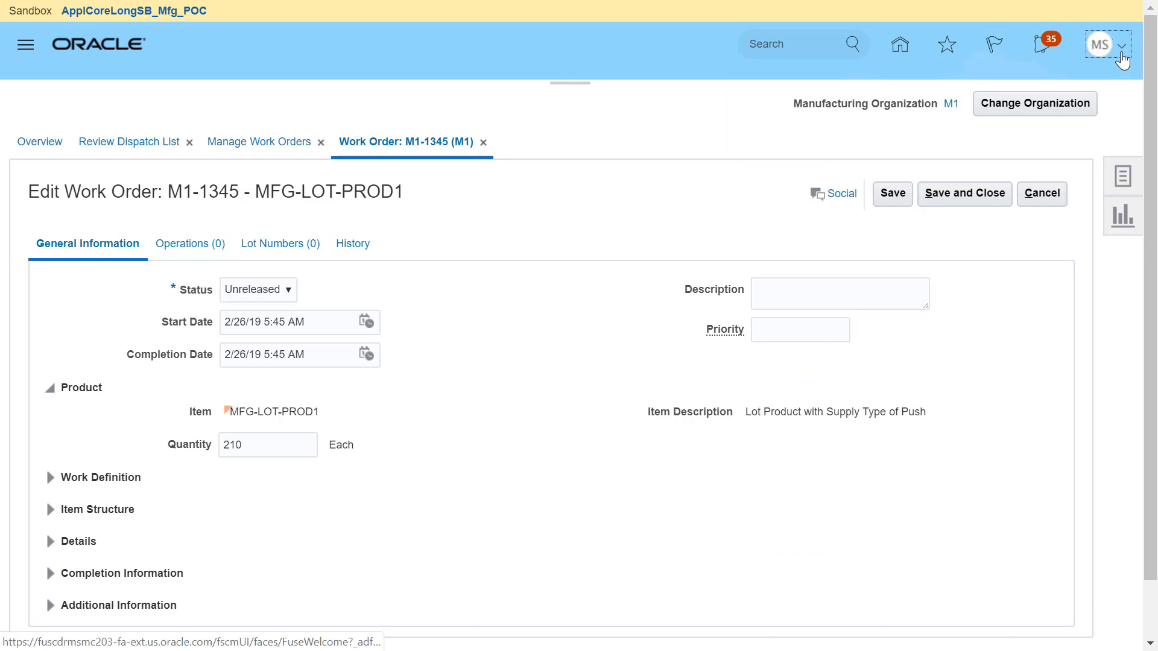
left_click(1121, 44)
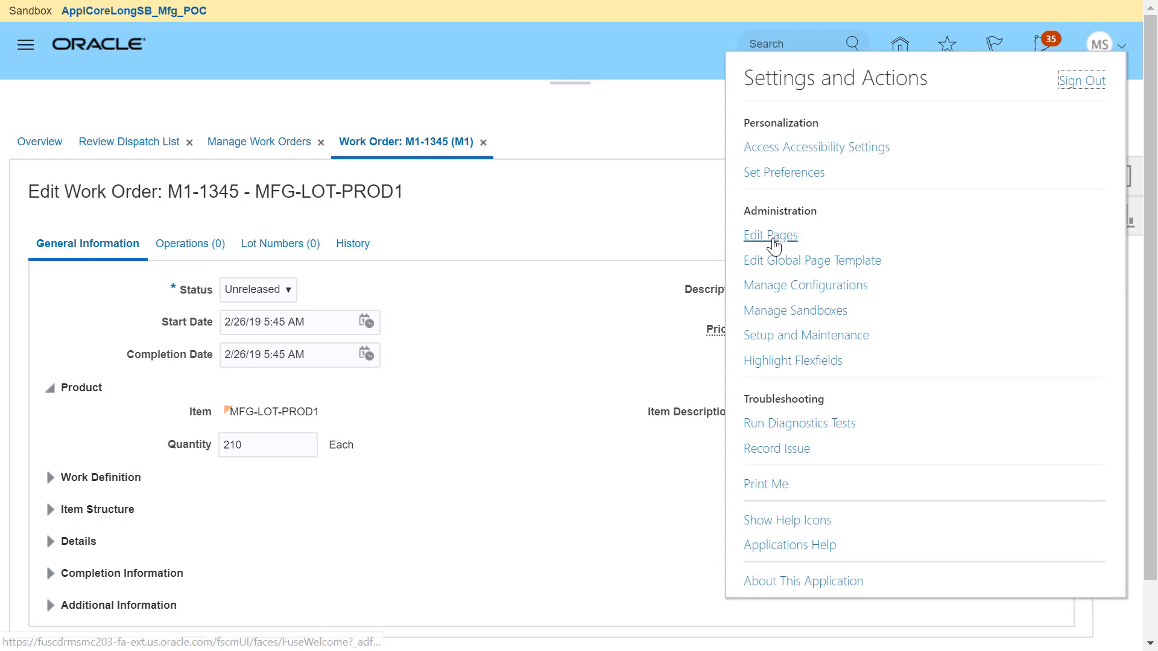
left_click(770, 234)
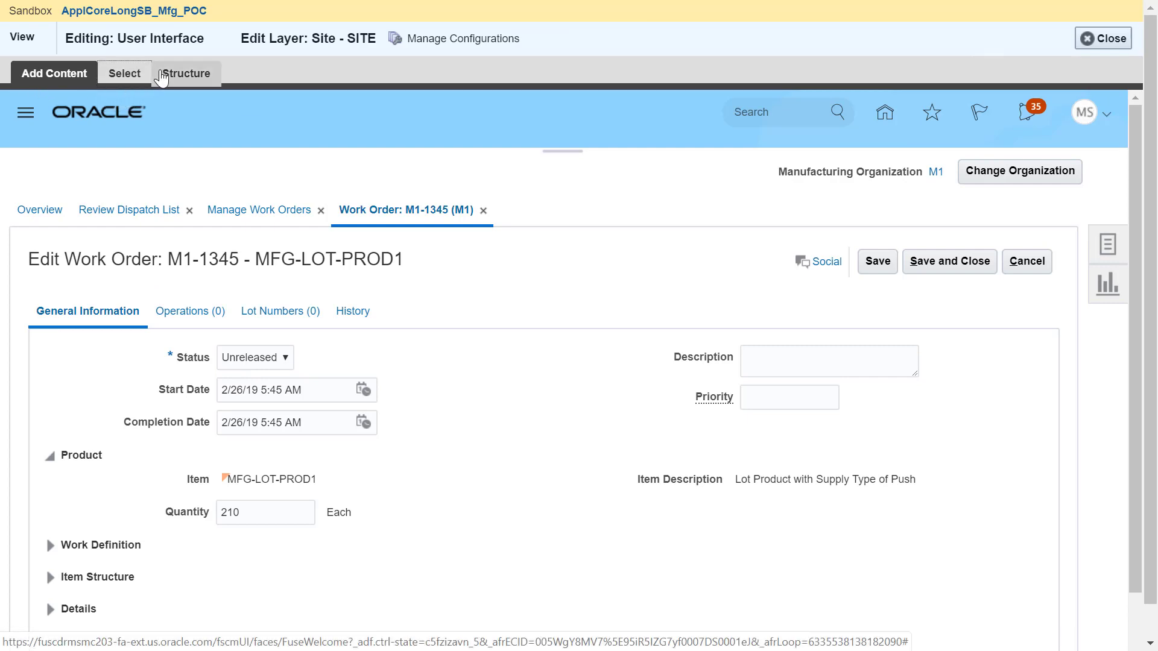
Select mode, view the Lot Numbers (0) tab set's properties, and cancel without changes.
left_click(125, 72)
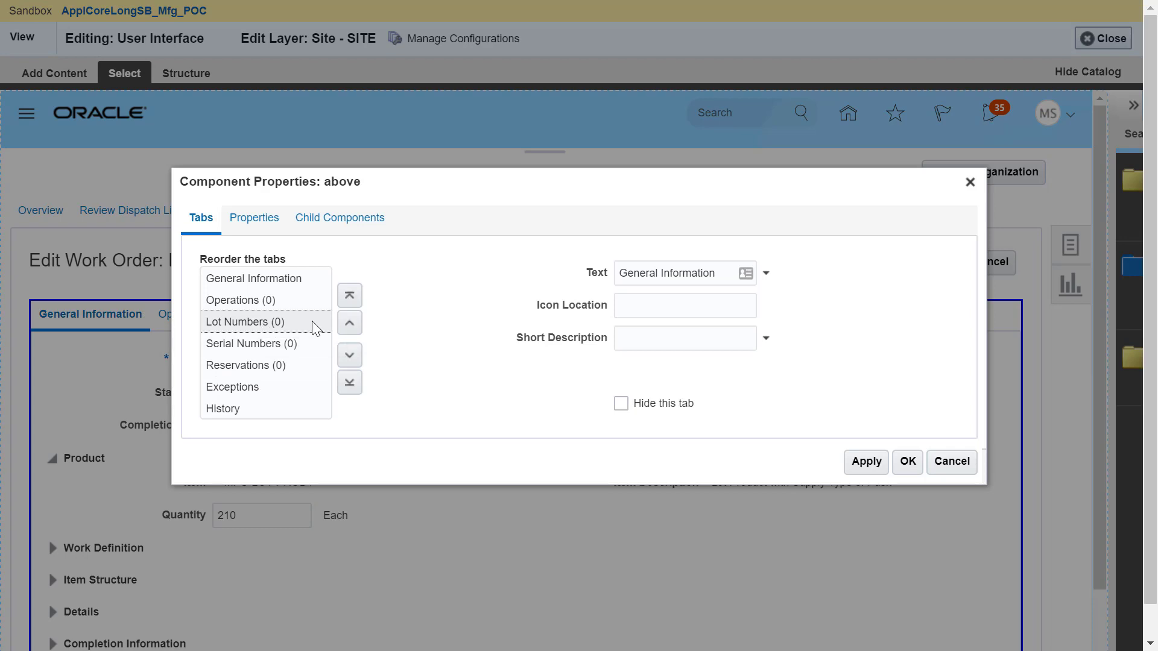
left_click(246, 322)
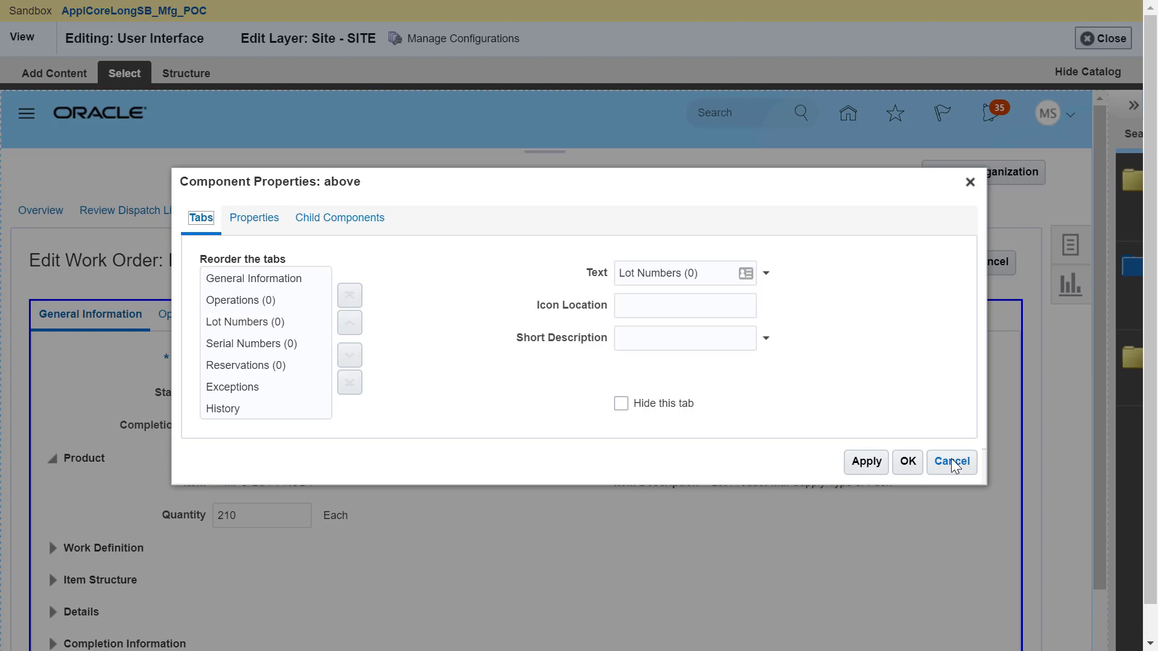
left_click(951, 461)
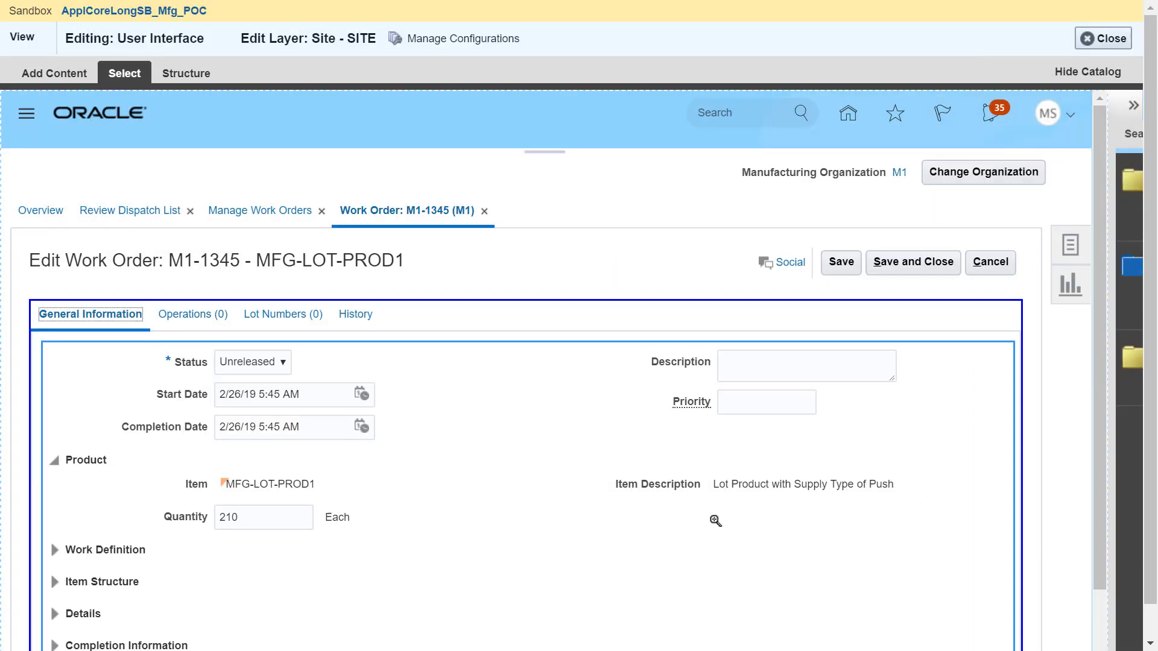
mouse_move(690, 400)
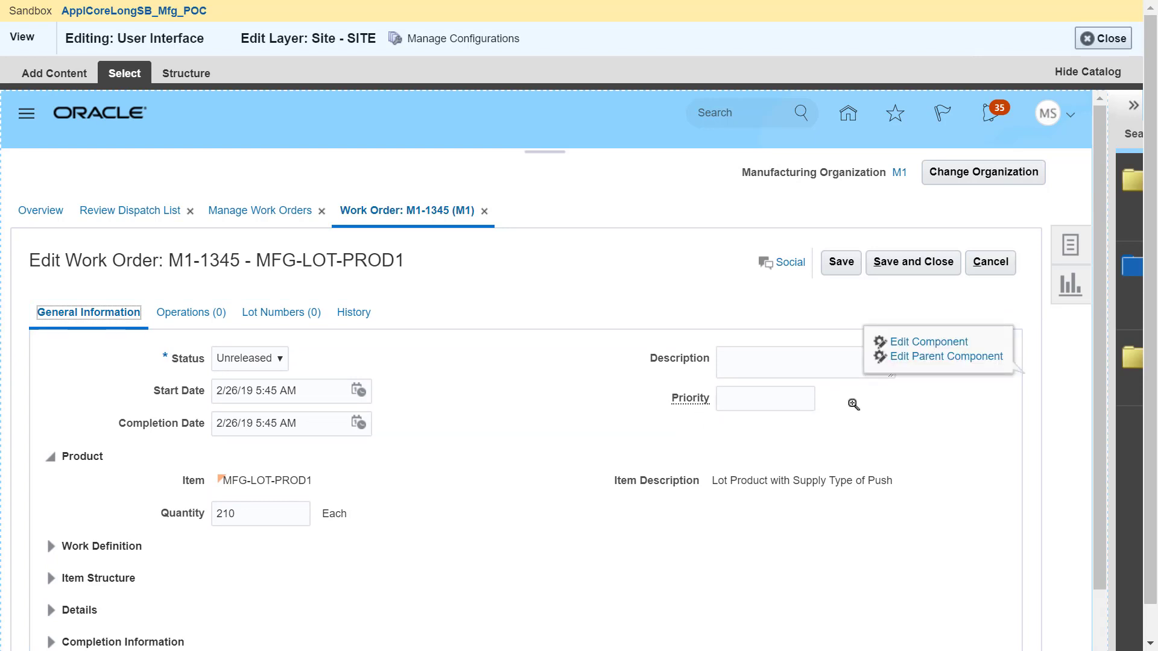
Uncheck Show Component for the Priority field in General Information, then apply and confirm.
left_click(765, 399)
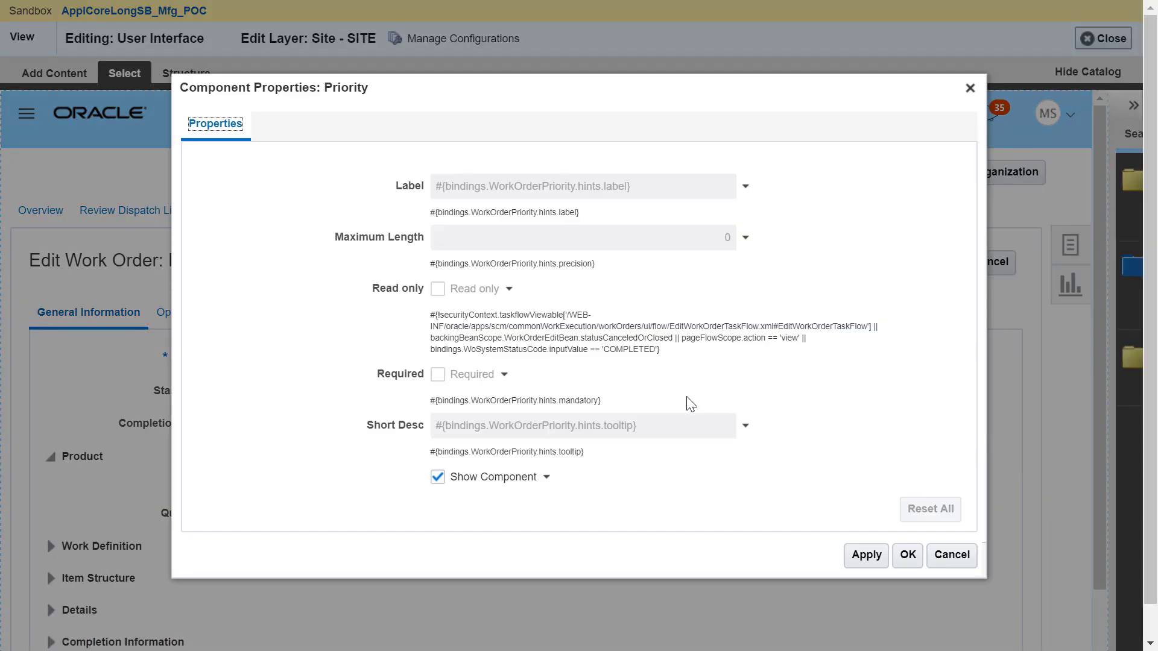
mouse_move(389, 398)
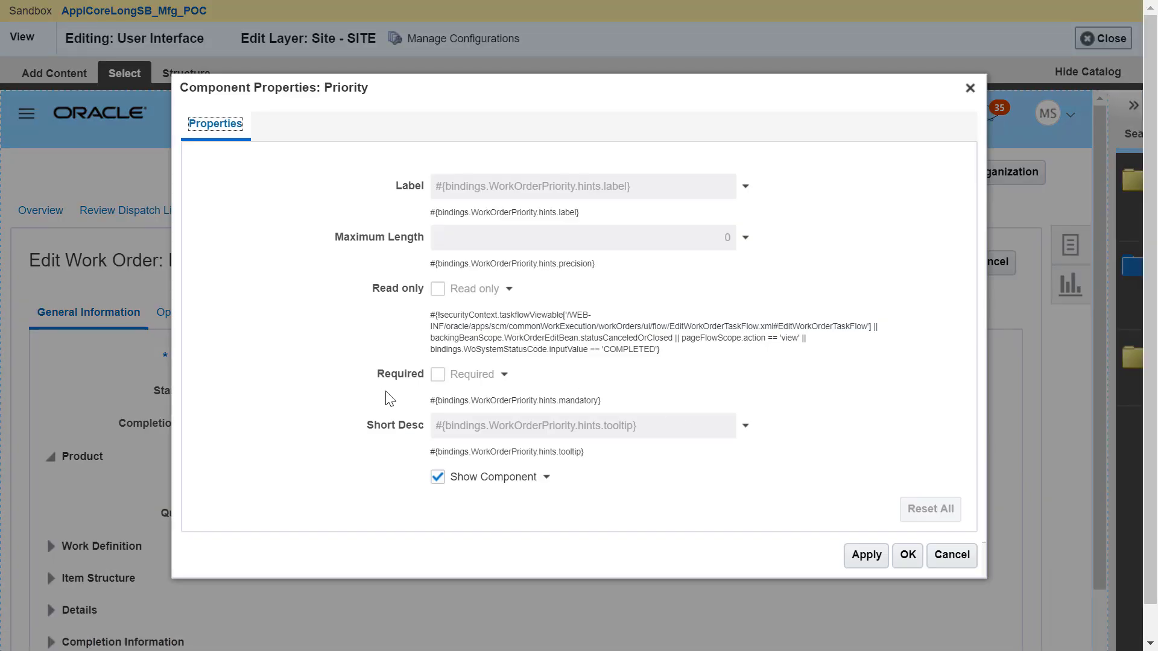
mouse_move(504, 453)
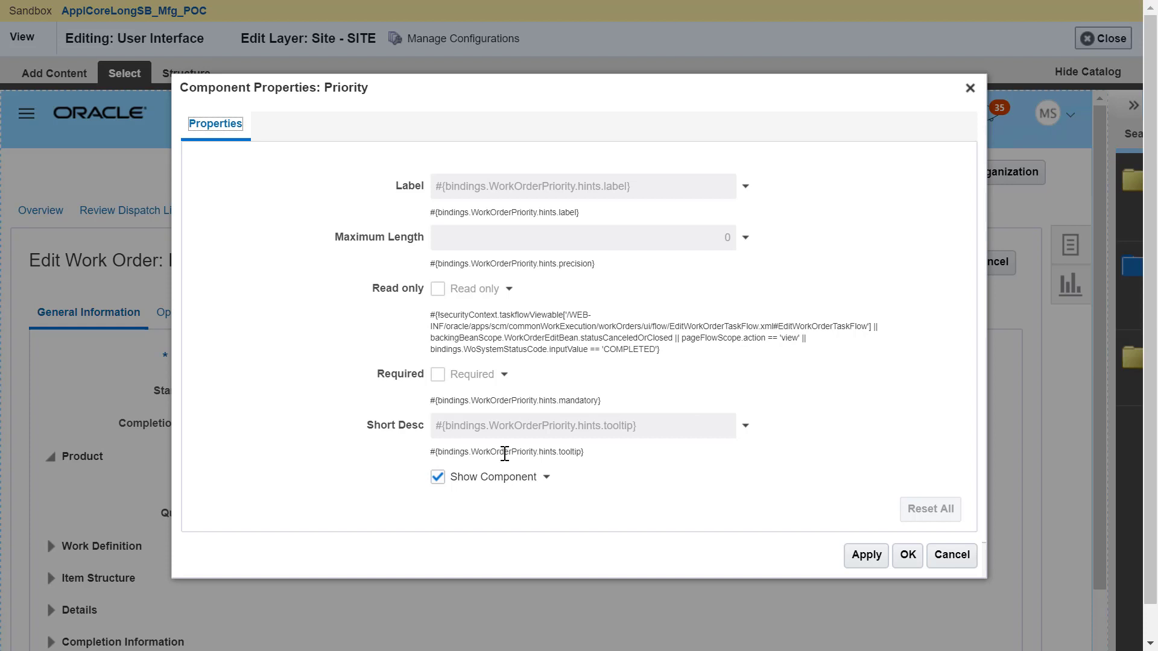
left_click(437, 477)
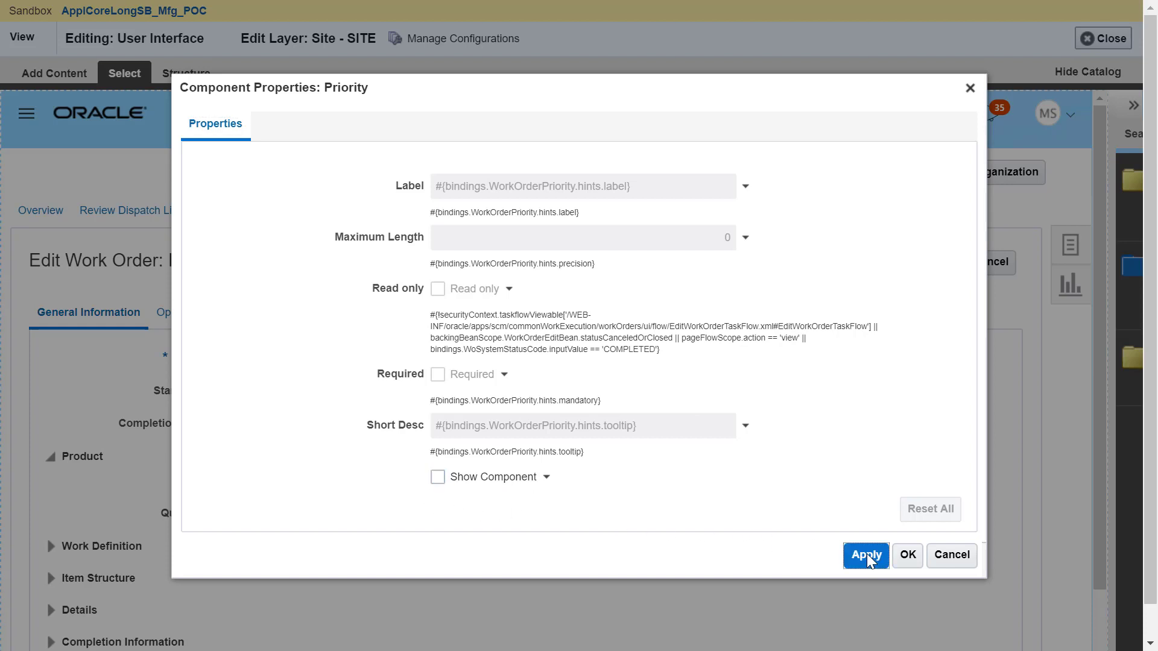
left_click(865, 556)
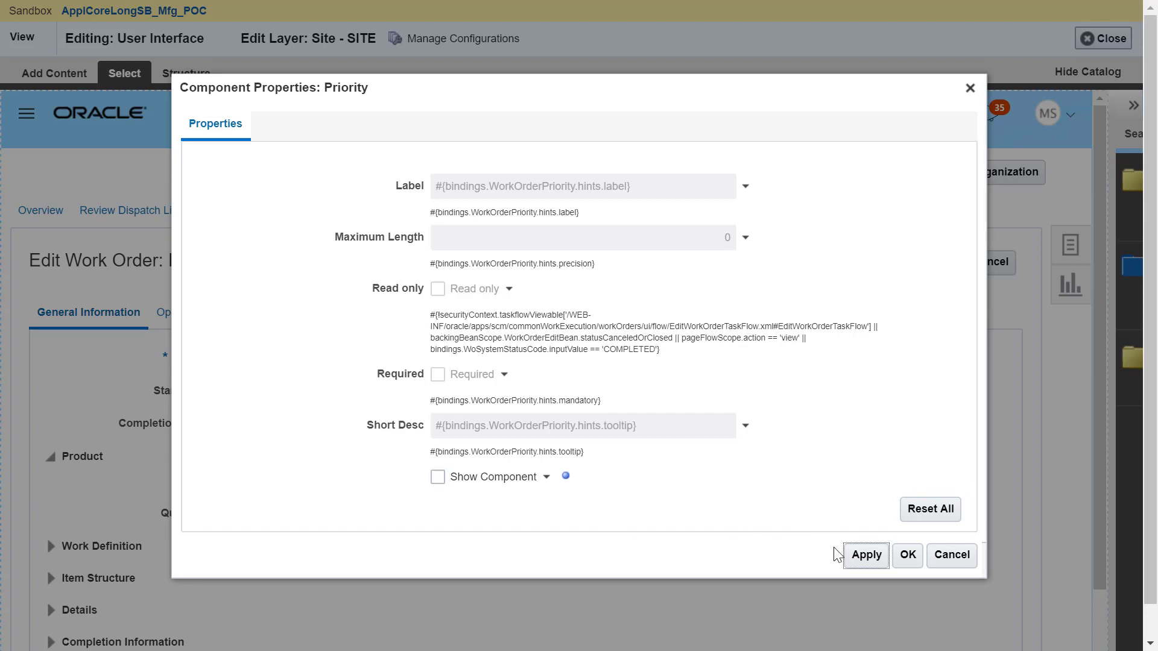
left_click(907, 556)
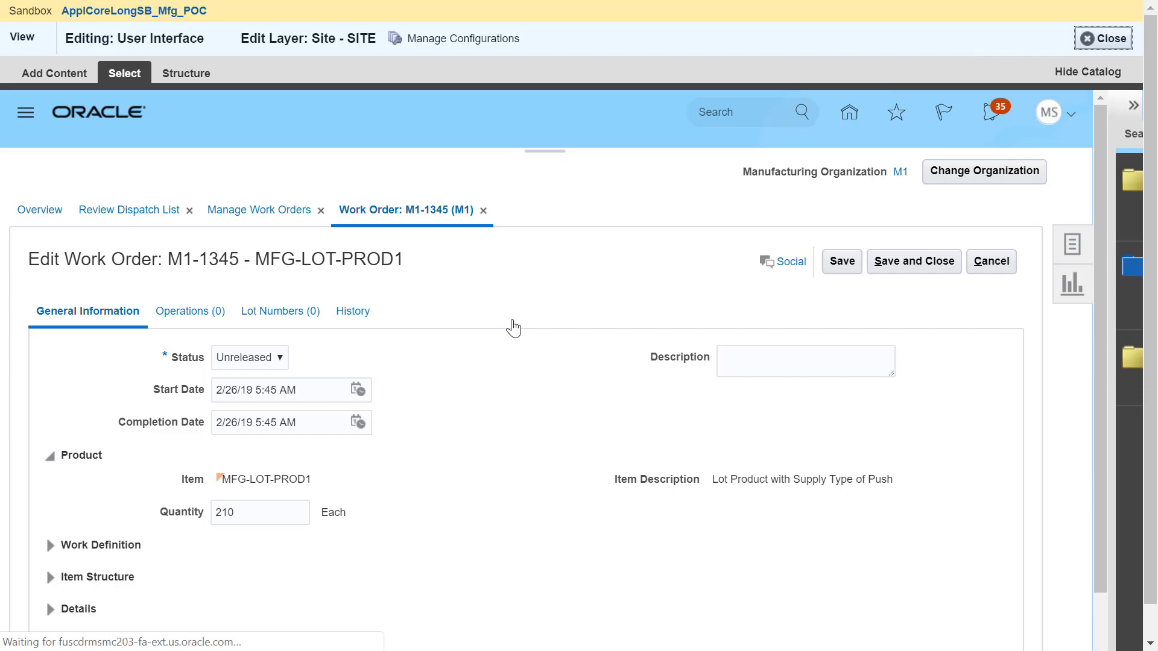
Close Page Composer to return to the Manage Work Orders results listing M1-1345.
left_click(1103, 37)
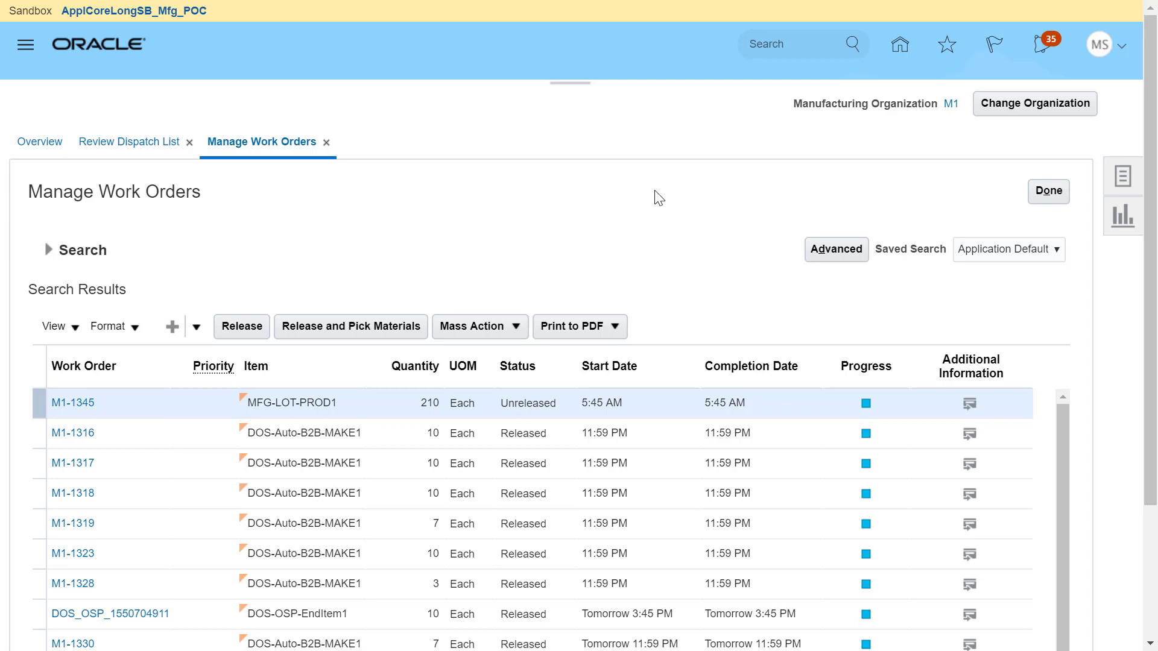
mouse_move(319, 224)
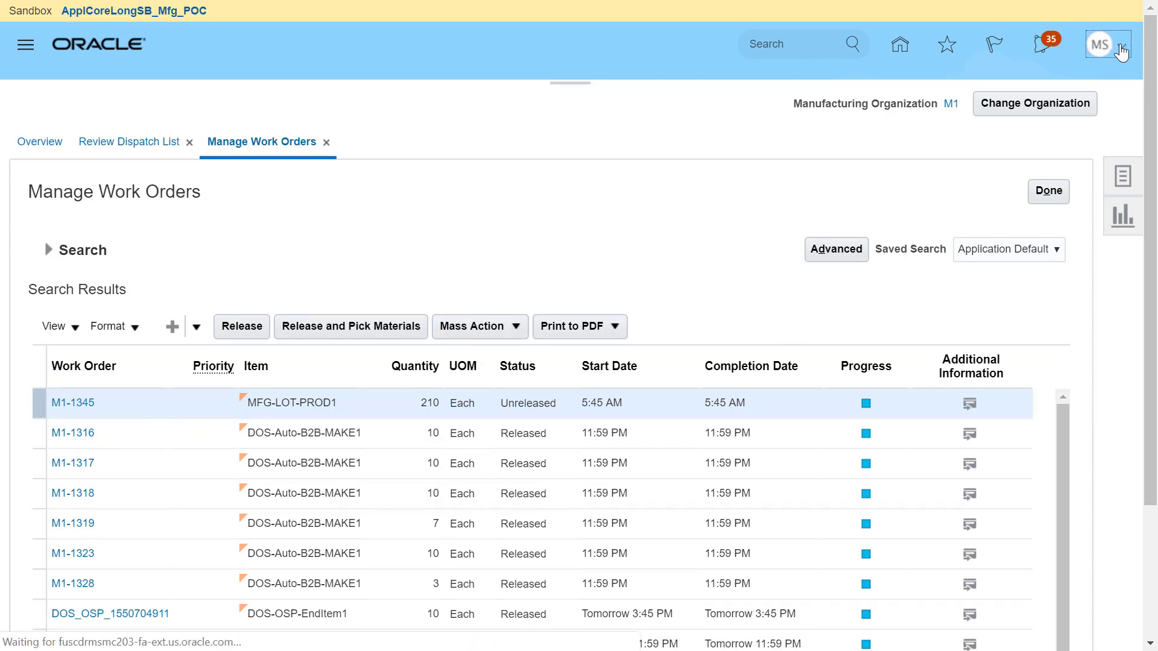
Enter site-level Edit Pages on Manage Work Orders and switch to Select mode.
left_click(1099, 44)
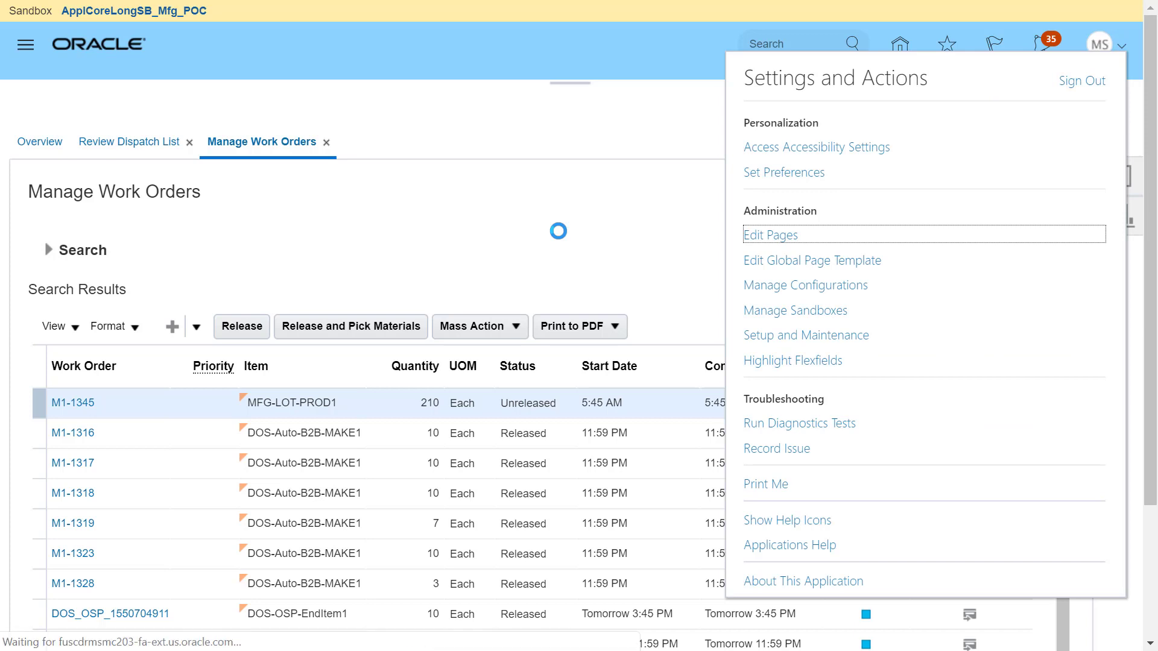
left_click(770, 234)
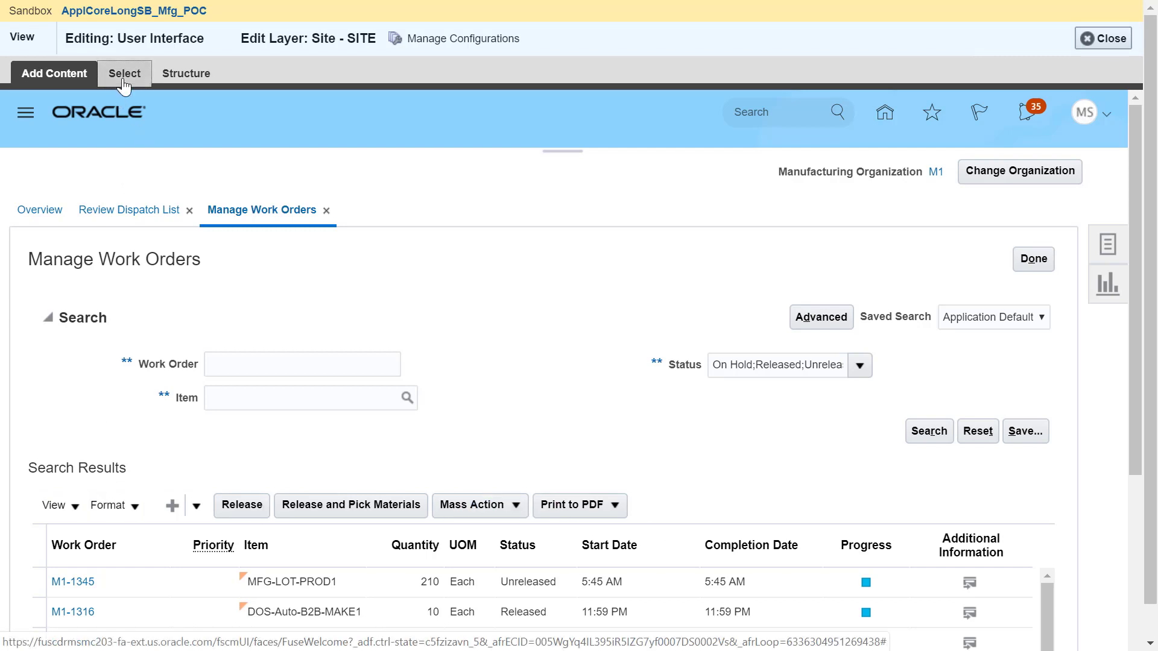
left_click(125, 72)
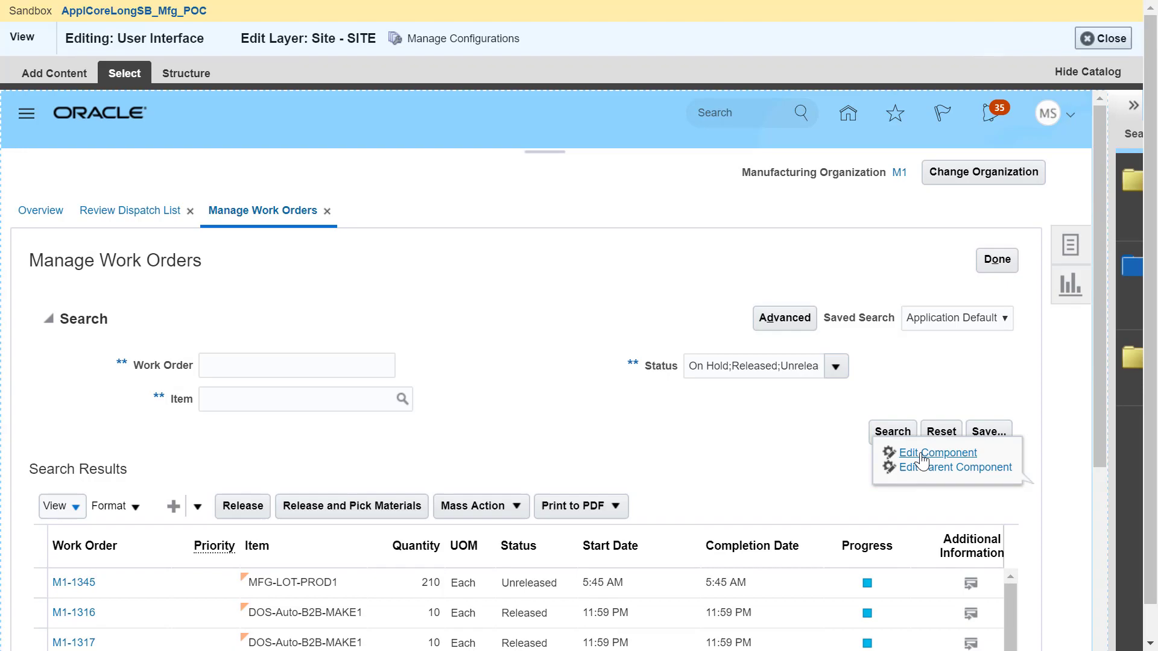
Tick Export Enabled in the results table's Component Properties and confirm with OK.
left_click(937, 453)
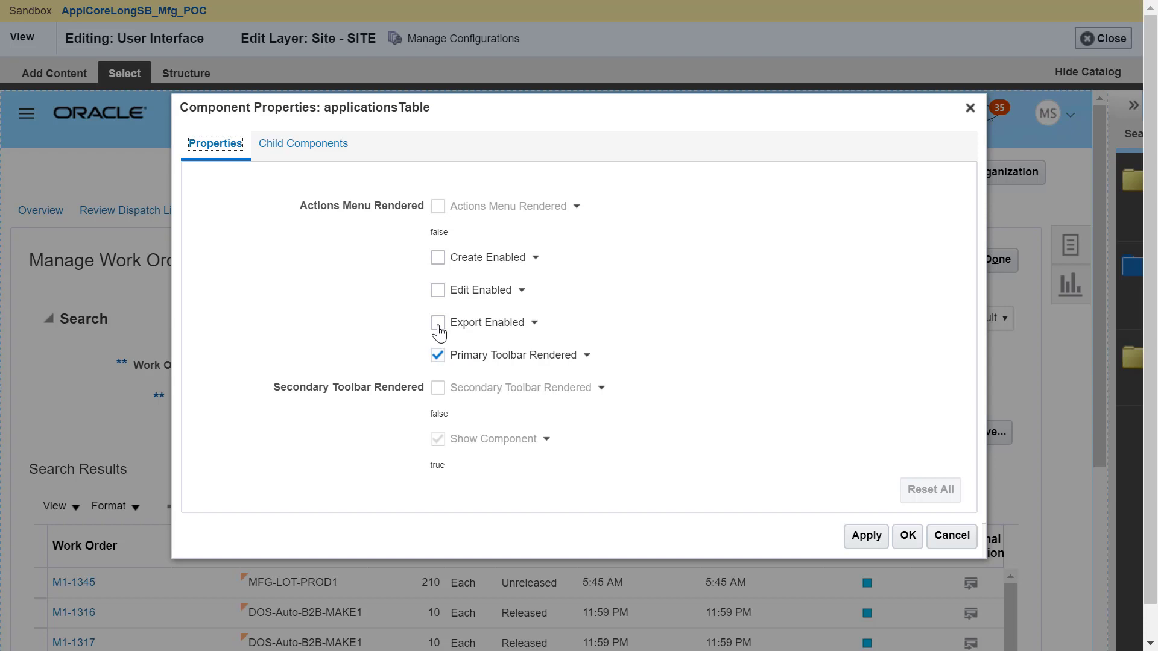
left_click(438, 322)
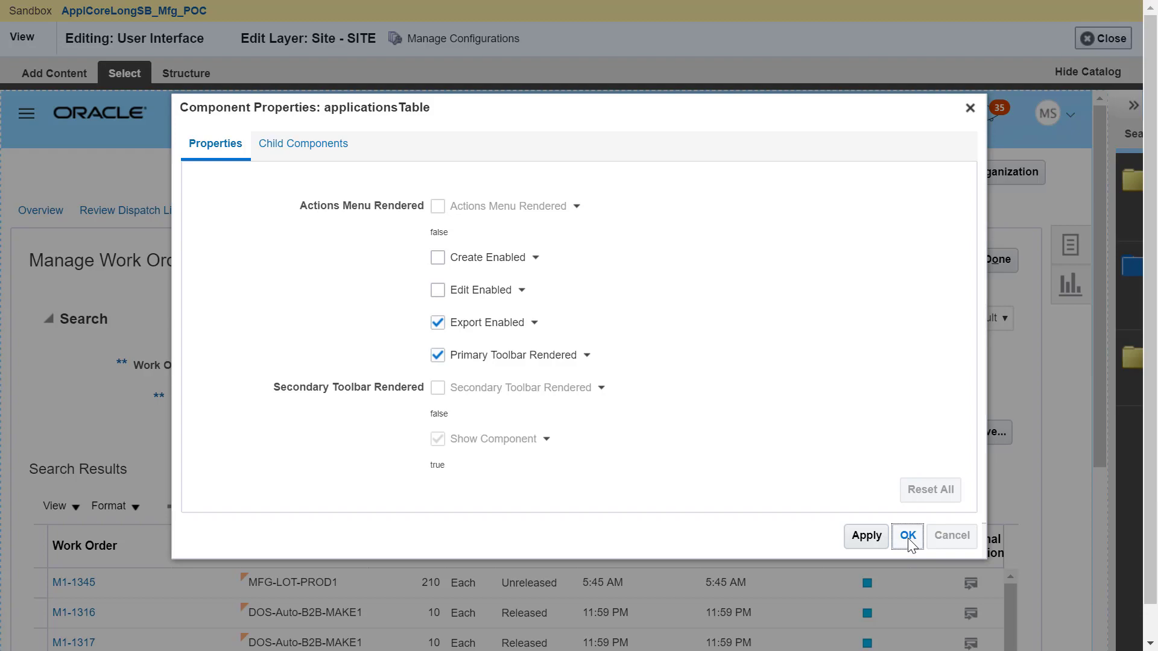
left_click(906, 536)
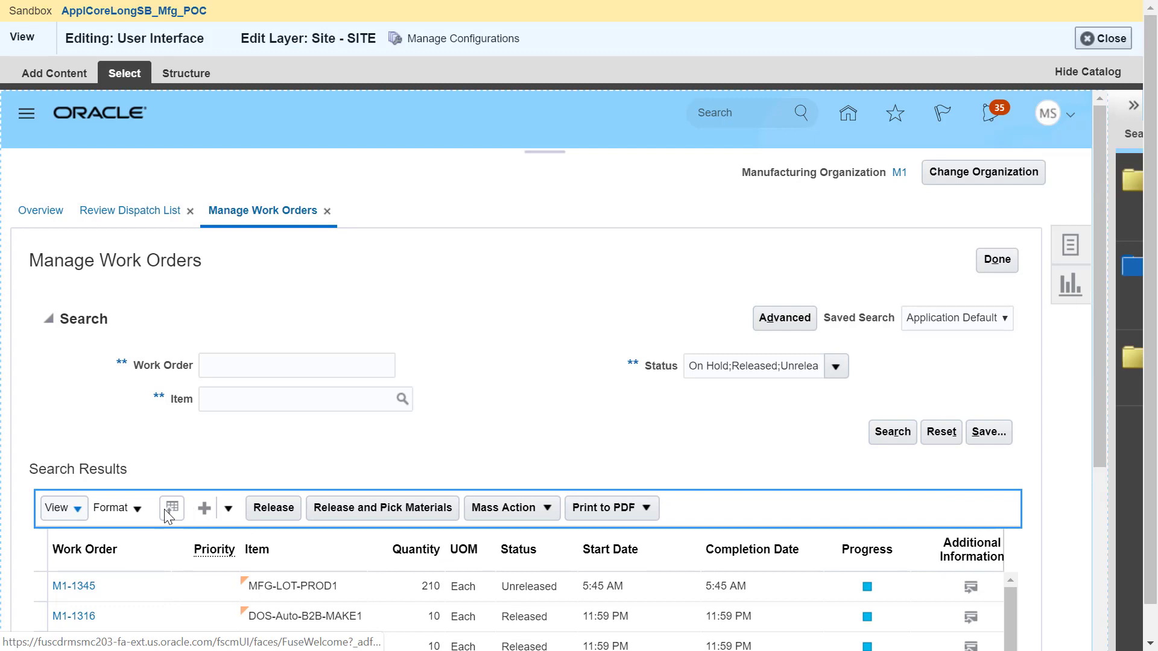
mouse_move(172, 508)
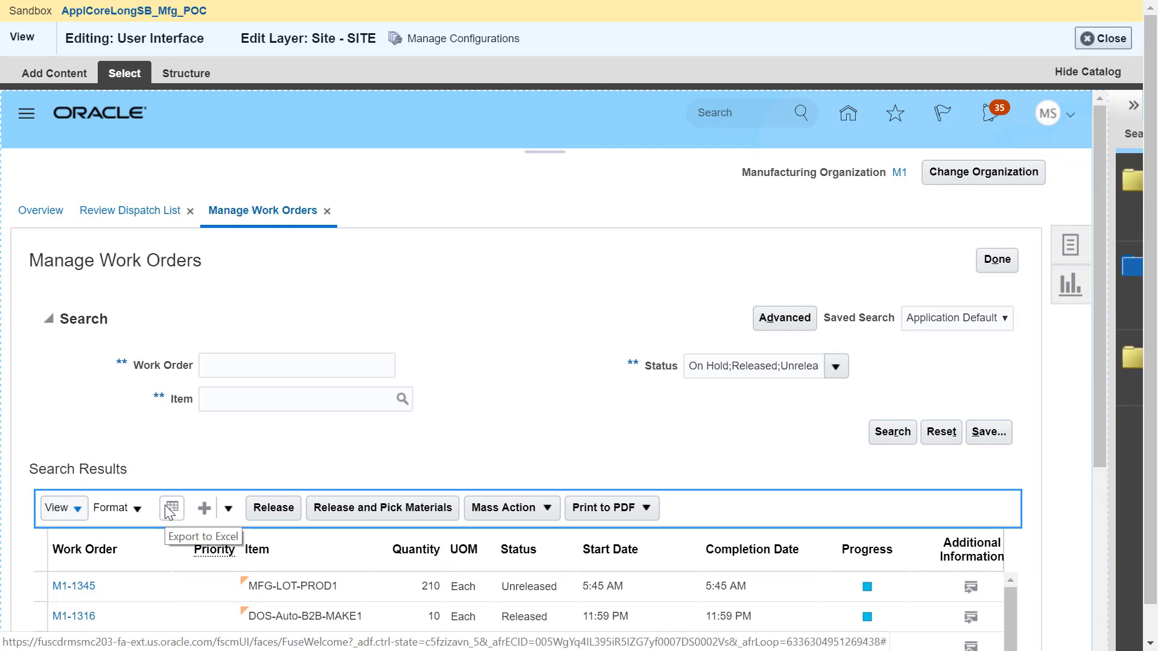
mouse_move(308, 506)
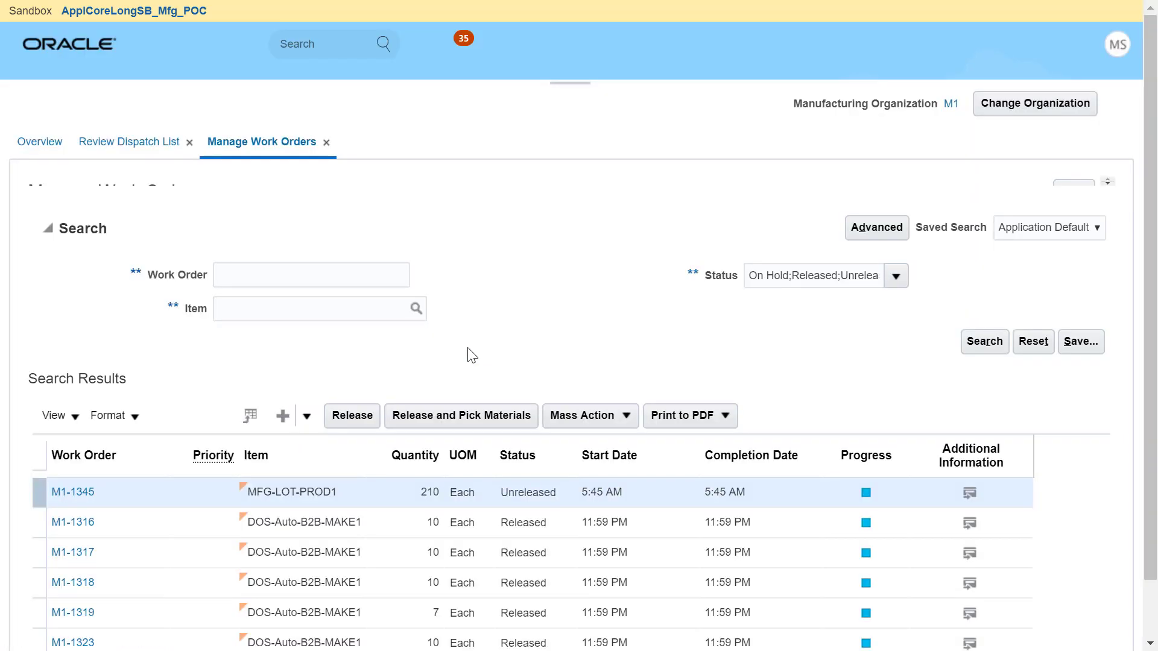
mouse_move(243, 416)
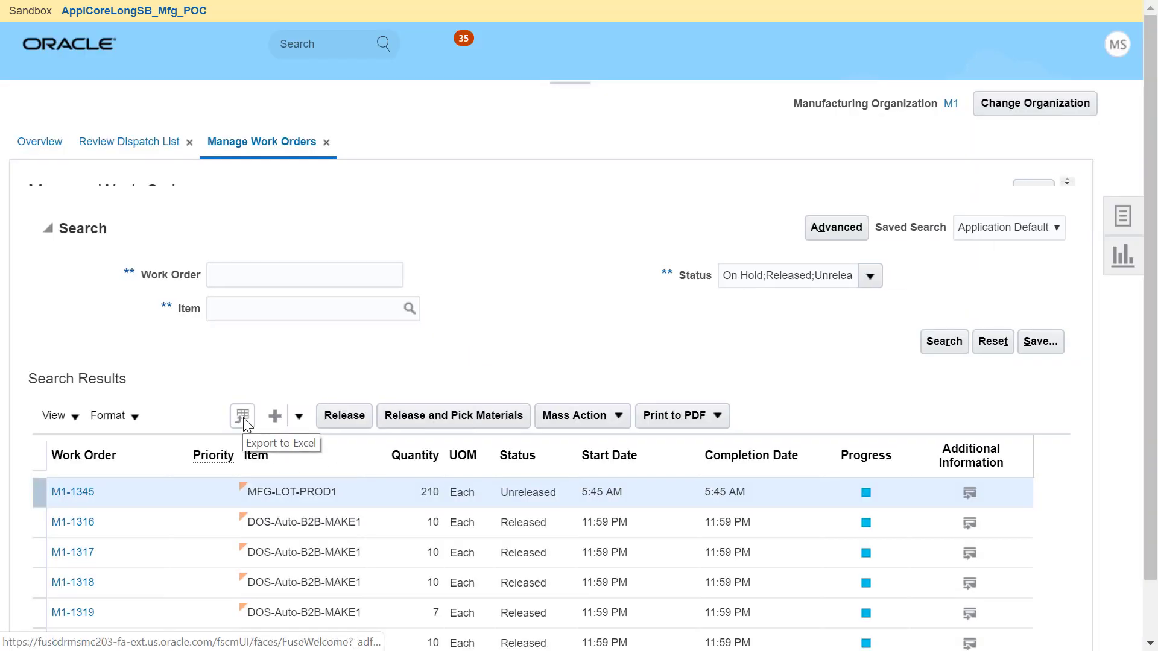
Leave page editing and export the work order results to export (1).xls via Export to Excel.
left_click(243, 415)
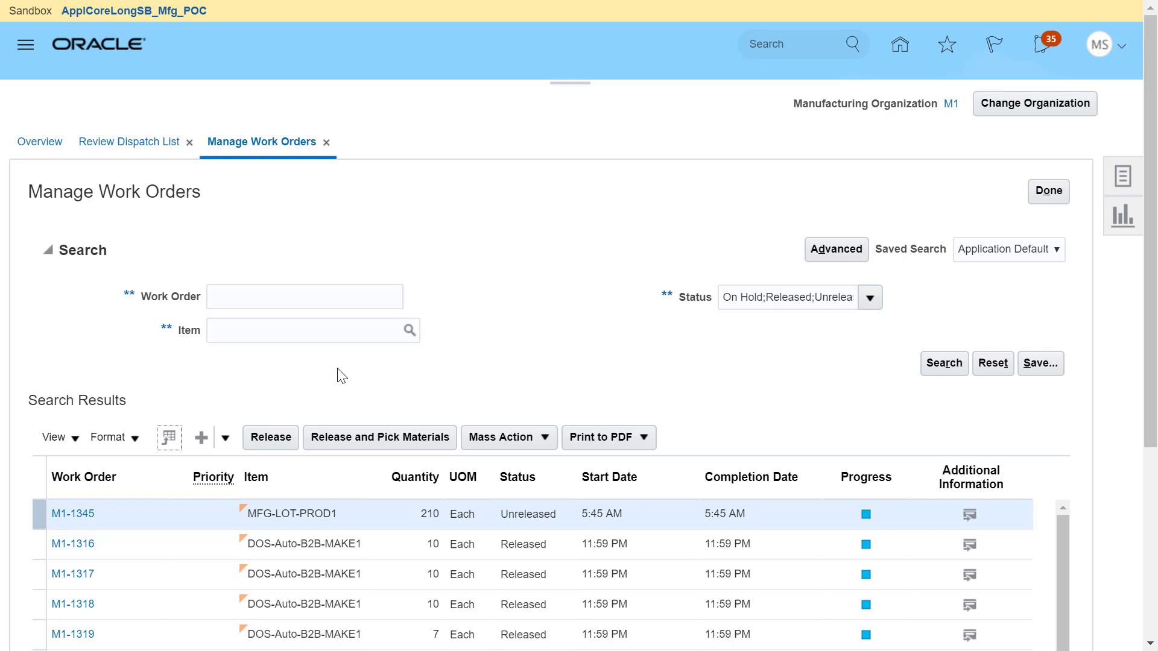
scroll("down", 3)
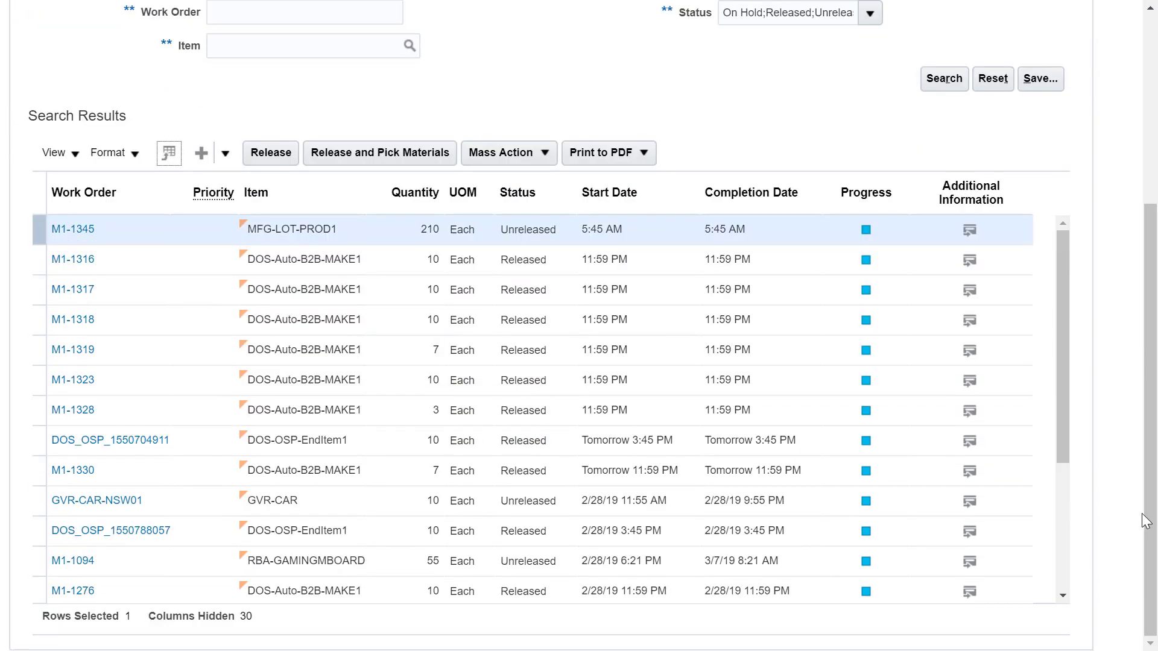
mouse_move(168, 152)
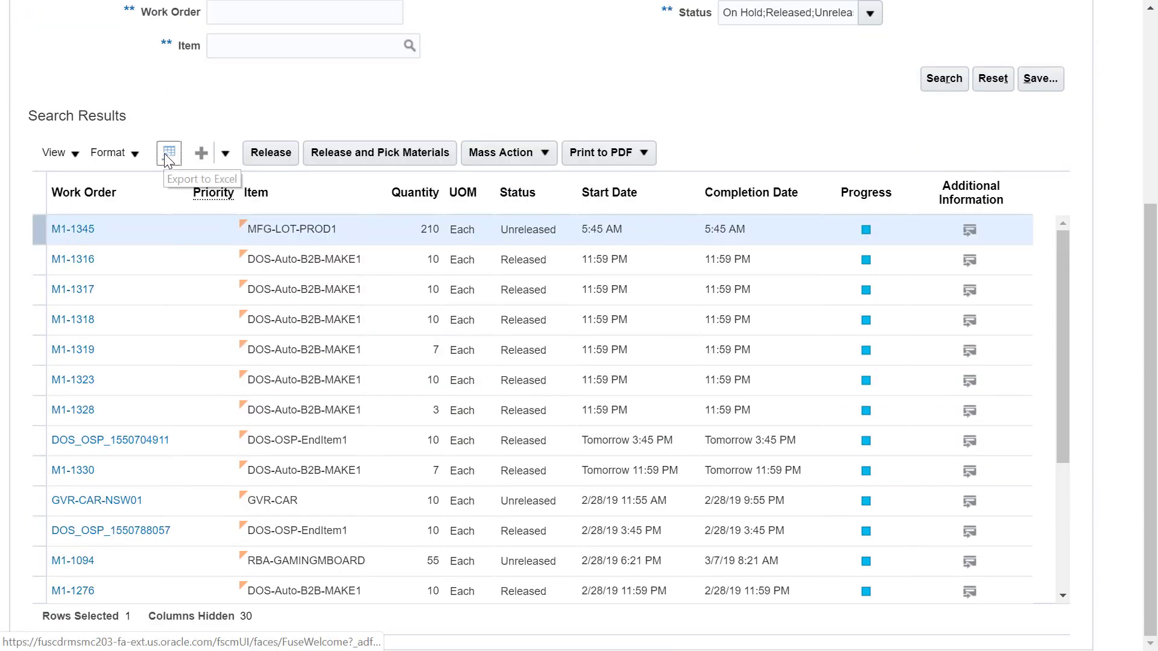
left_click(168, 152)
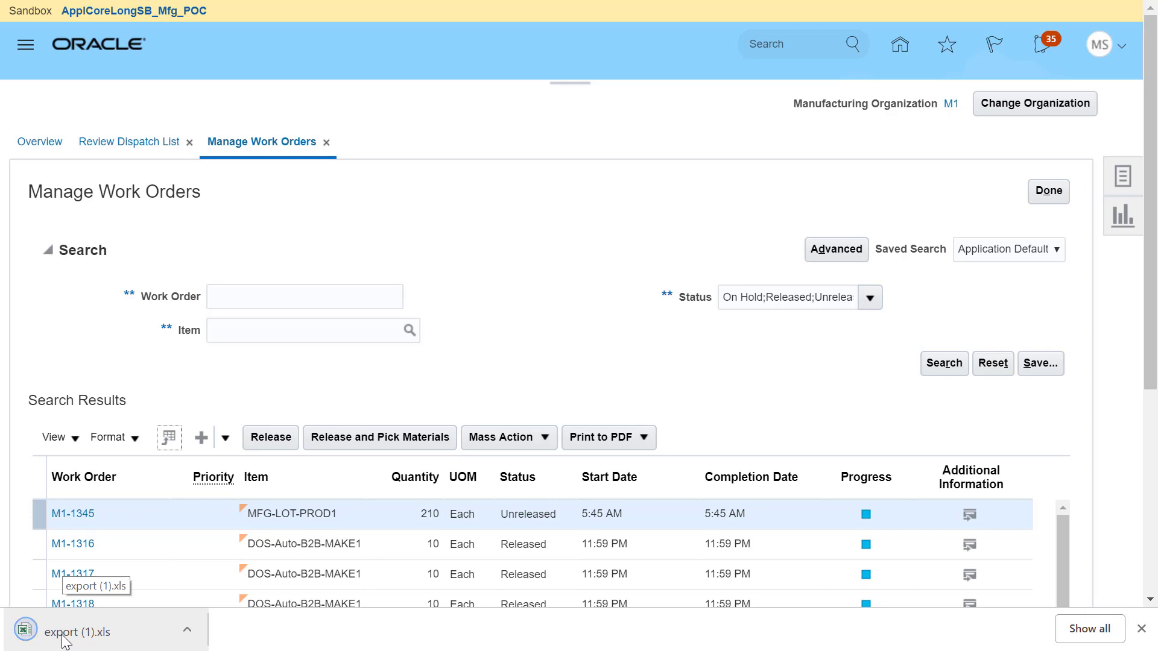
Open export (1).xls from the download bar, accepting Excel's format warning.
left_click(70, 630)
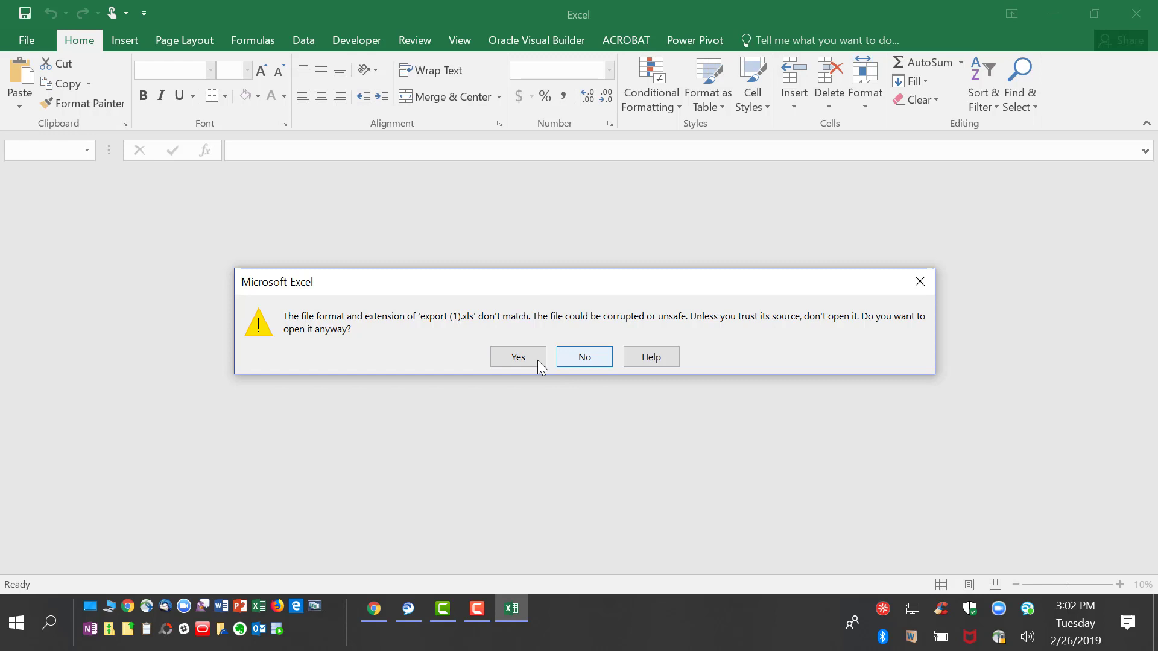
left_click(517, 356)
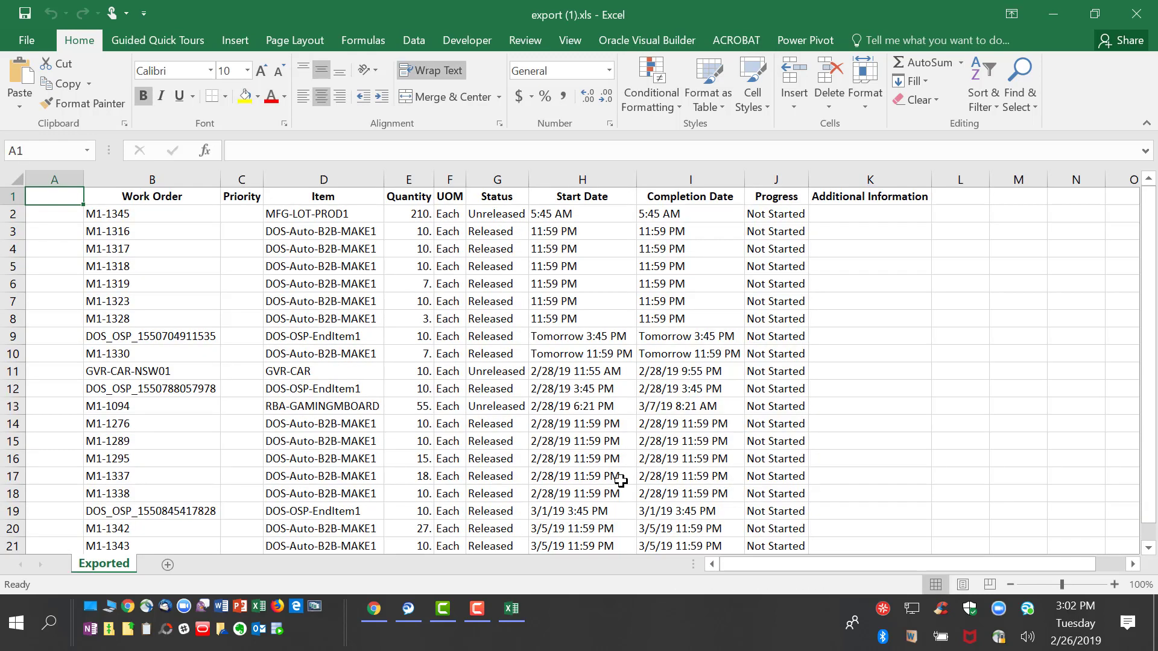